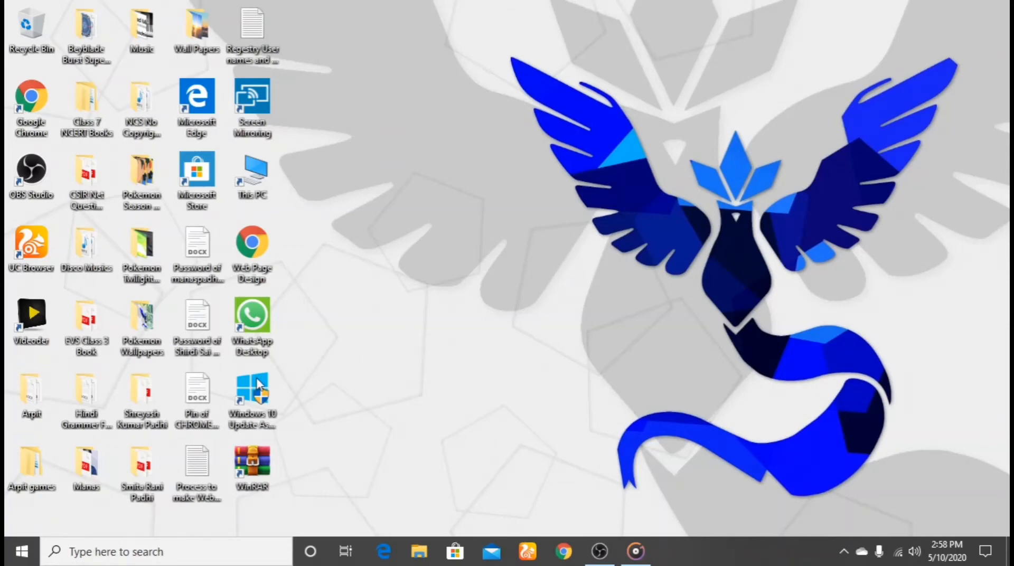
mouse_move(485, 360)
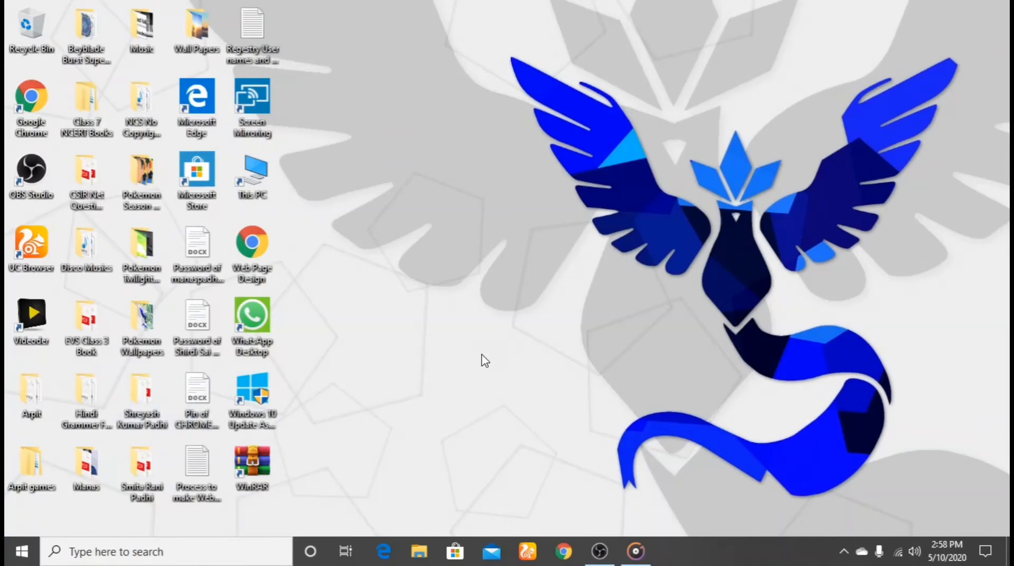
mouse_move(478, 371)
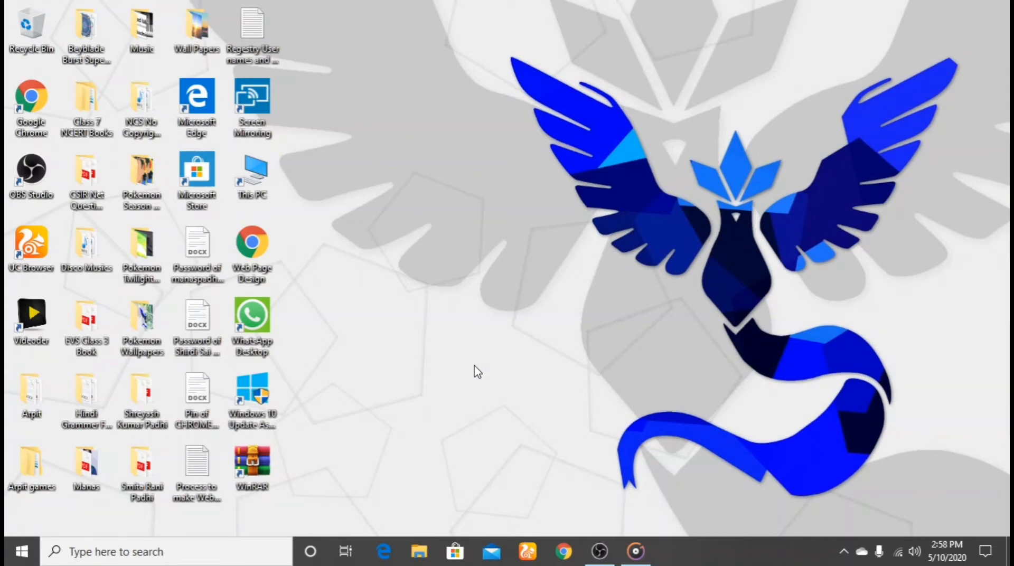
mouse_move(449, 403)
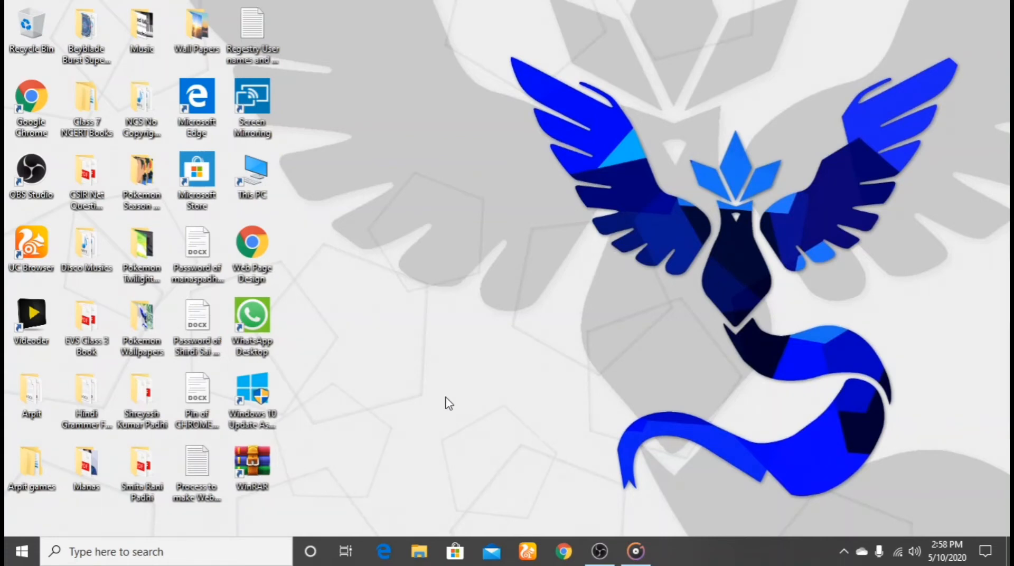
mouse_move(381, 421)
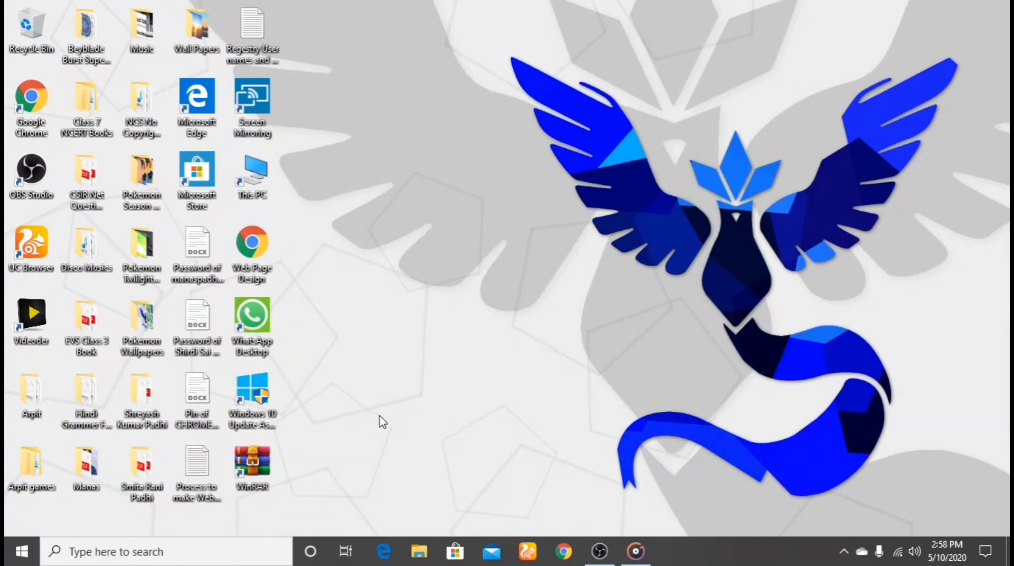
mouse_move(21, 551)
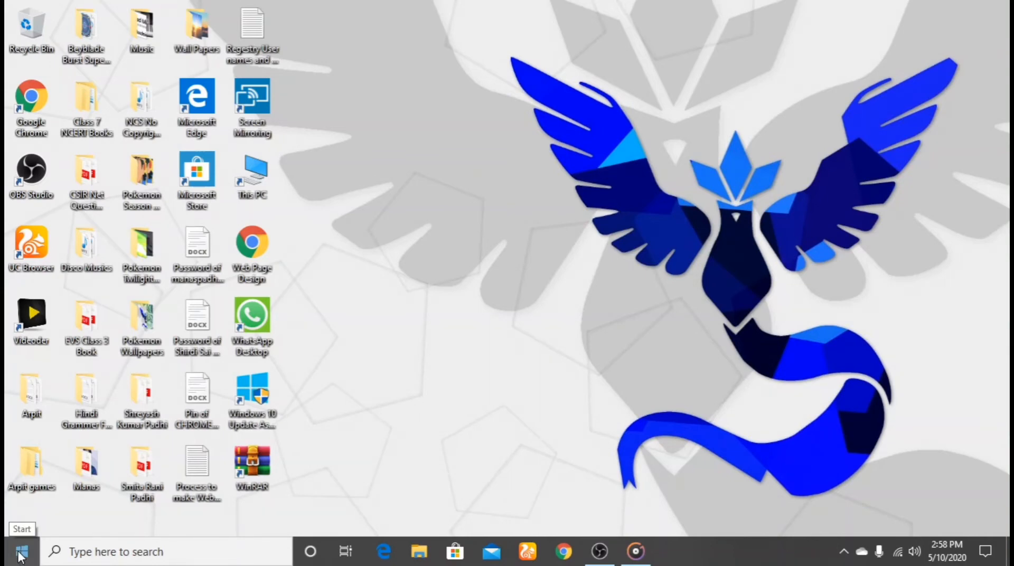
Search the Start menu for 'command' and launch Command Prompt
click(22, 551)
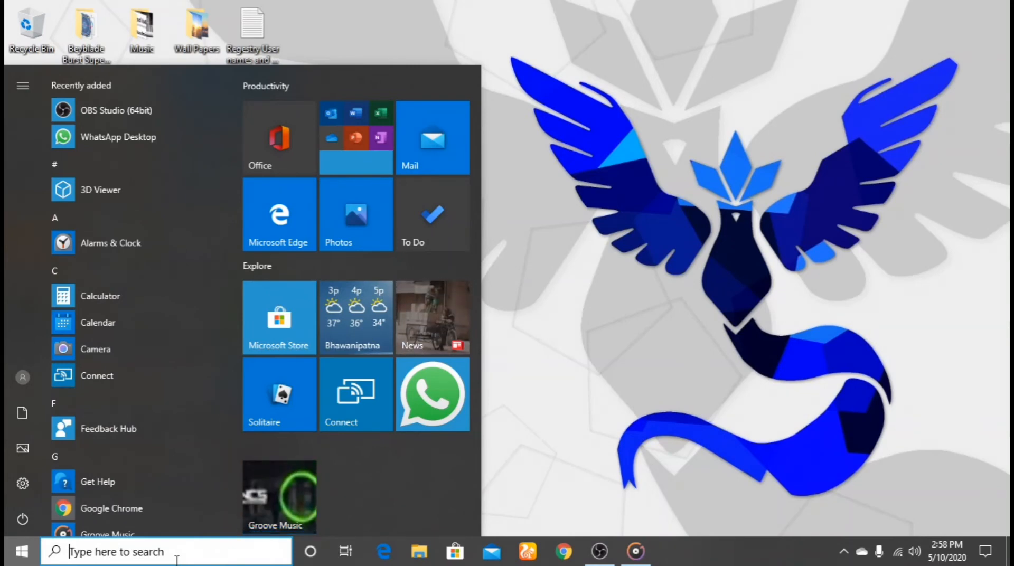
text(comma)
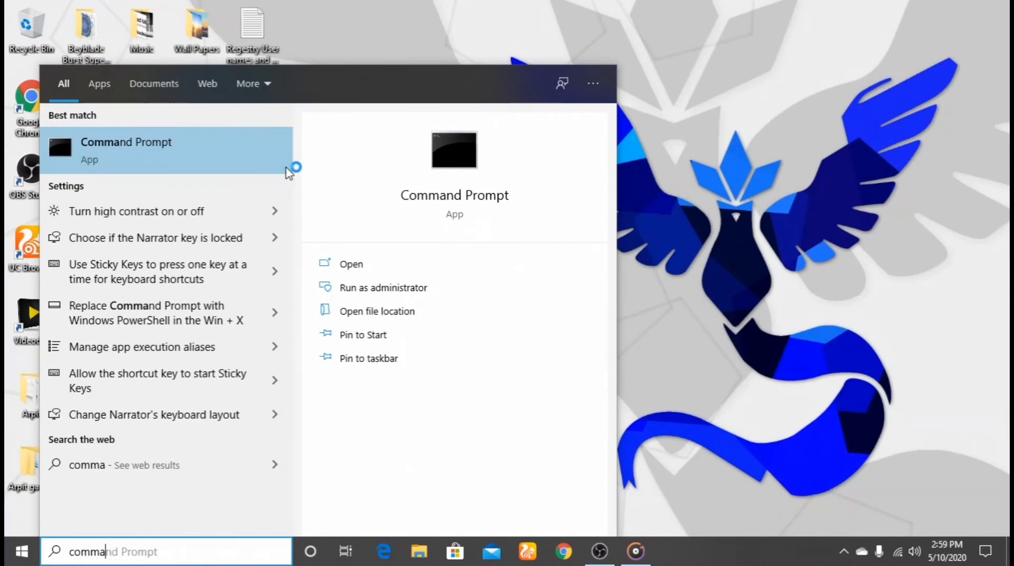
mouse_move(426, 264)
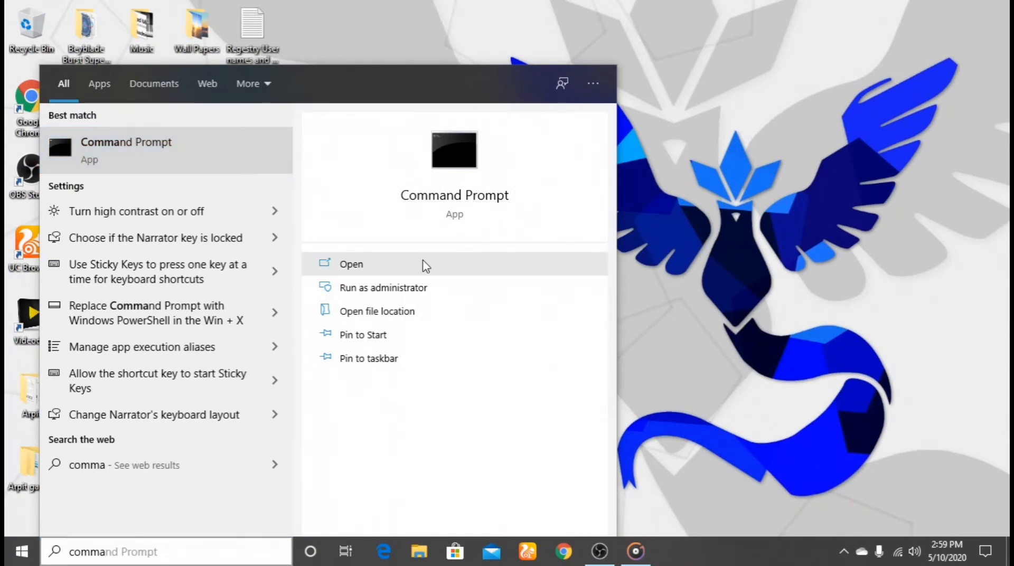
click(351, 264)
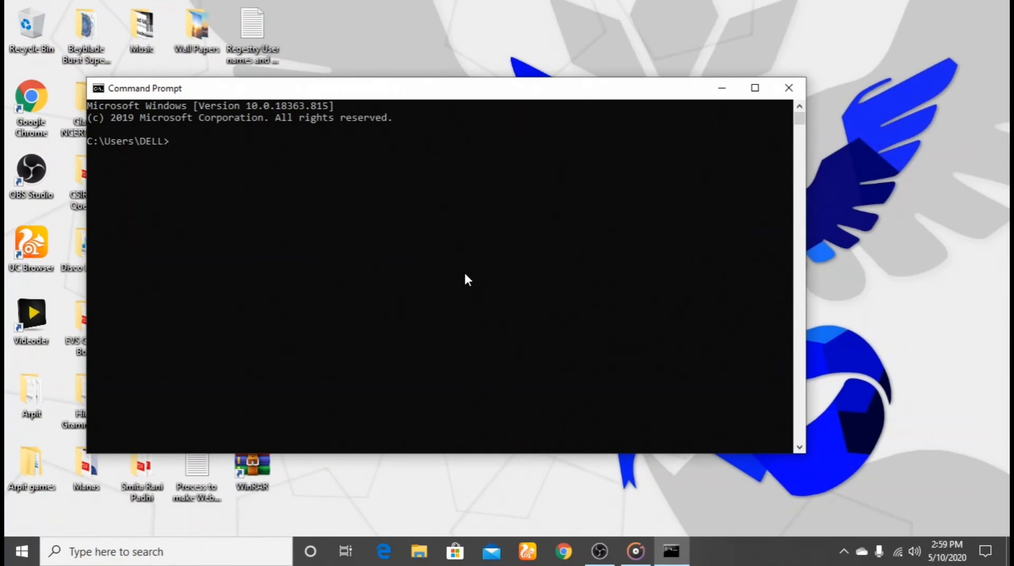
Run 'whoami' to print the current computer domain and username
text(who)
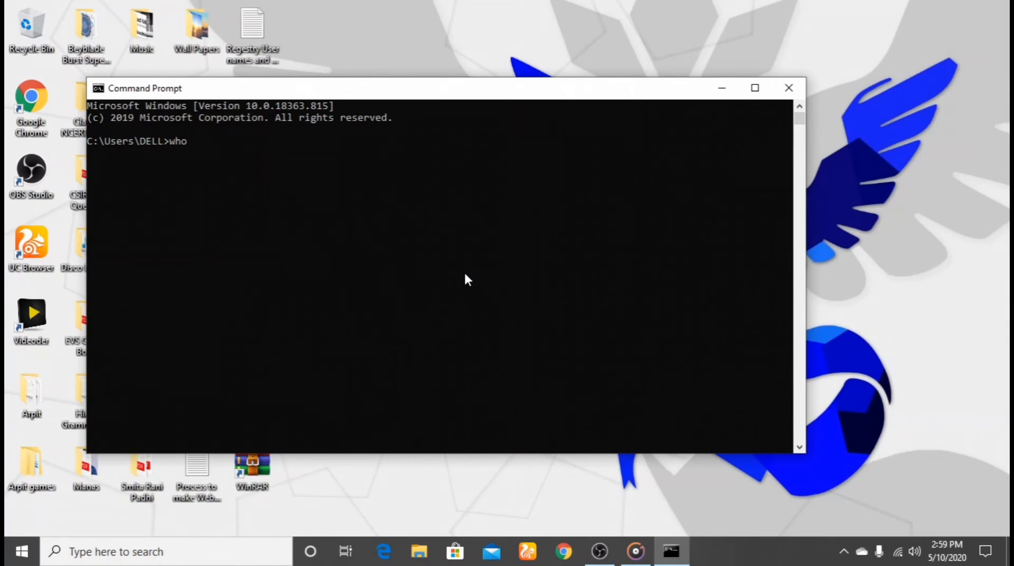
text(a)
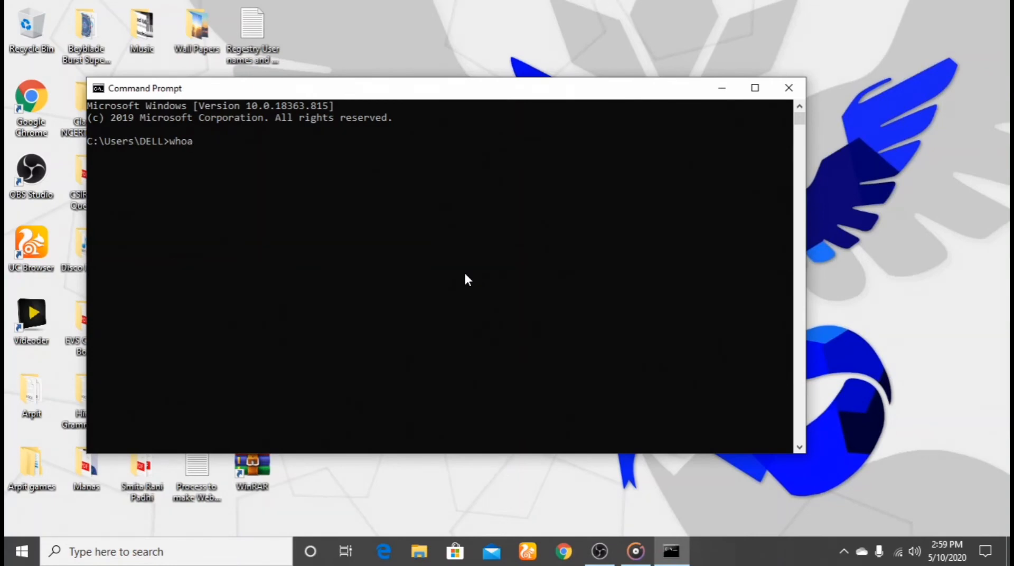
text(mi)
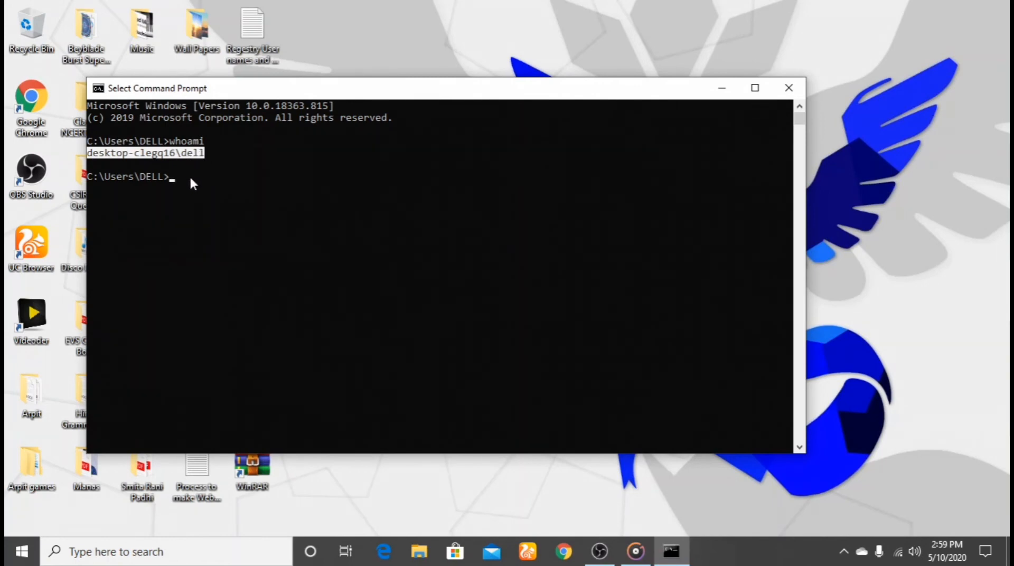
mouse_move(218, 169)
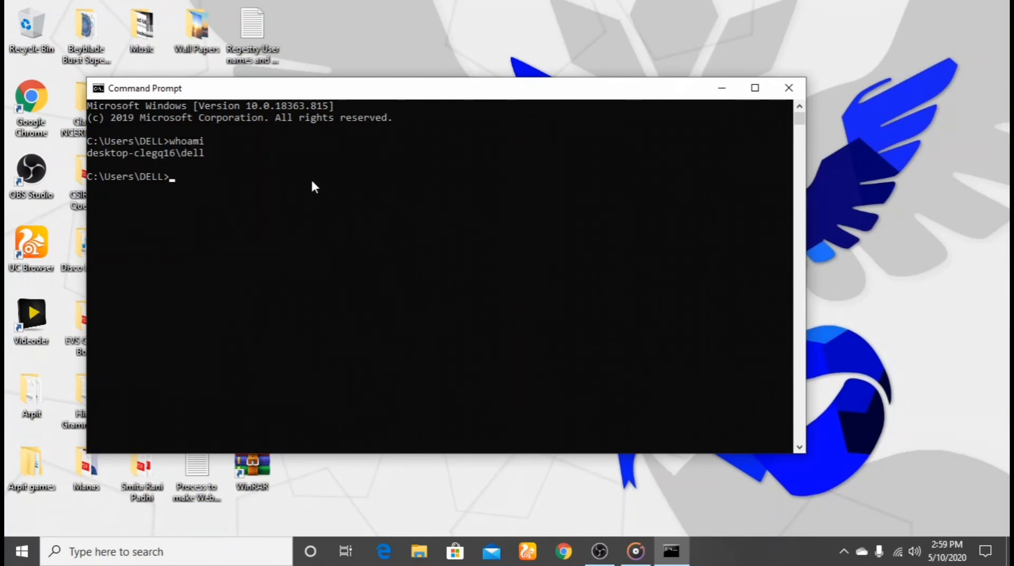
mouse_move(602, 190)
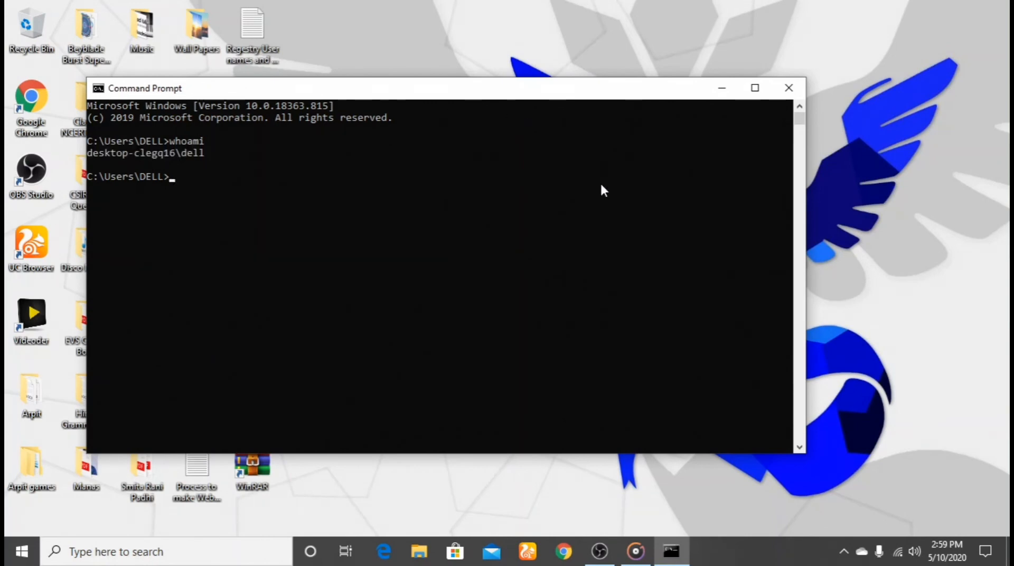